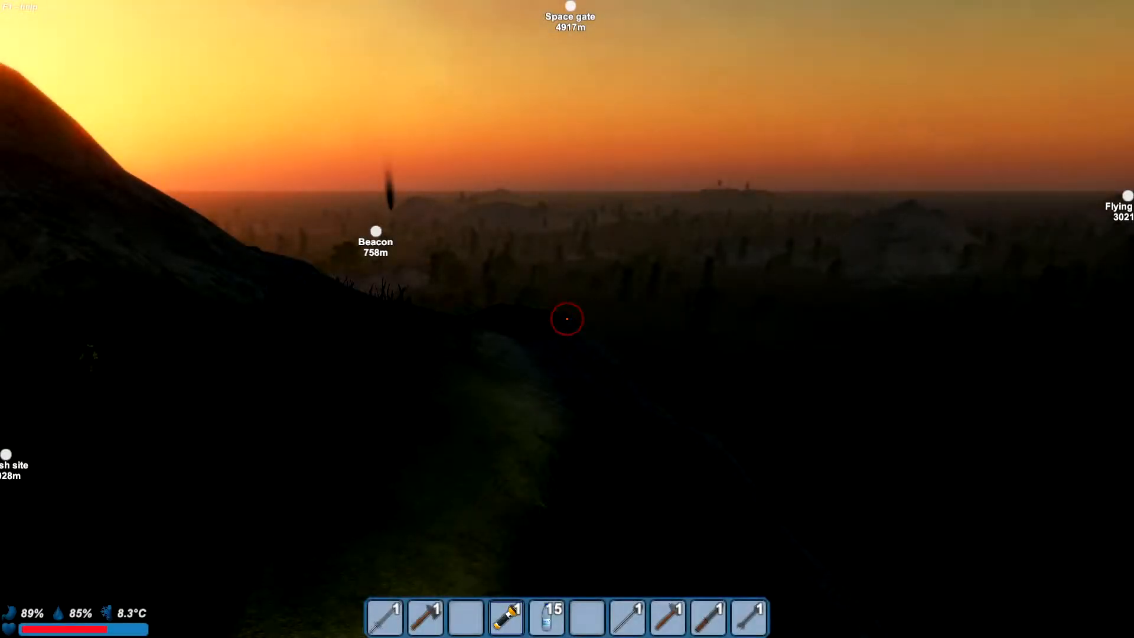
{"action": "mouse_move", "coordinate": [567, 319]}
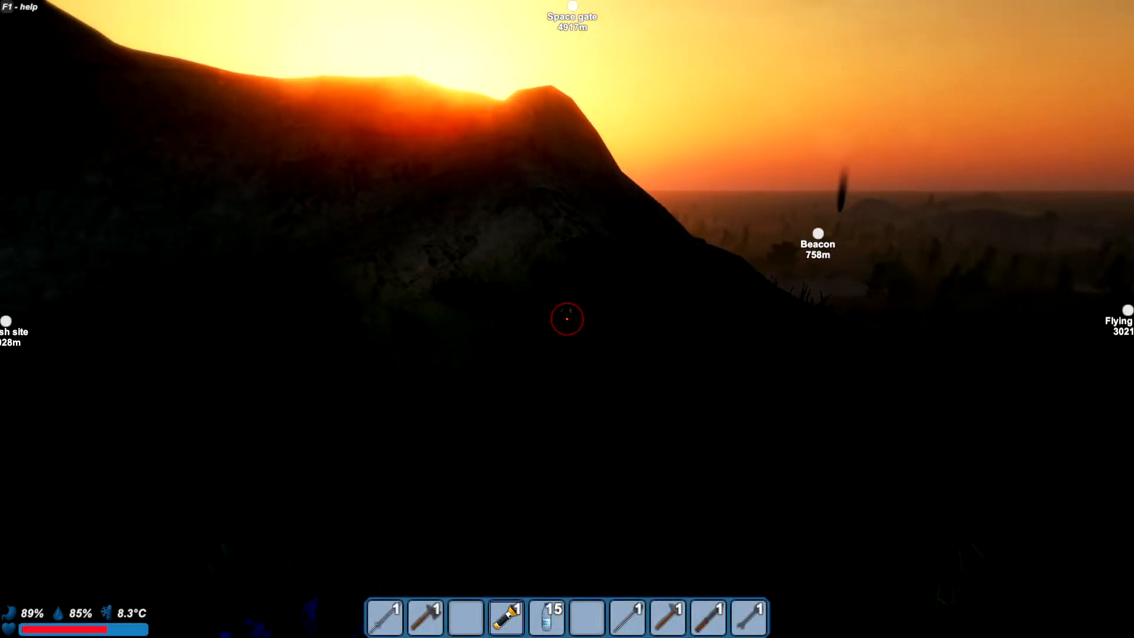
{"action": "mouse_move", "coordinate": [567, 318]}
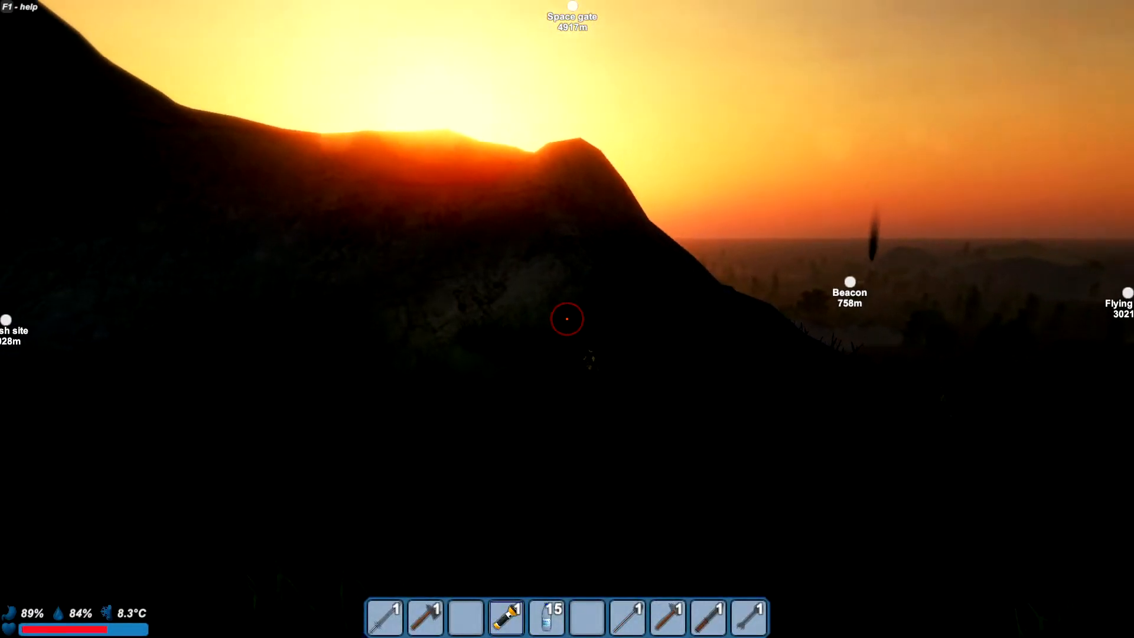
{"action": "mouse_move", "coordinate": [566, 317]}
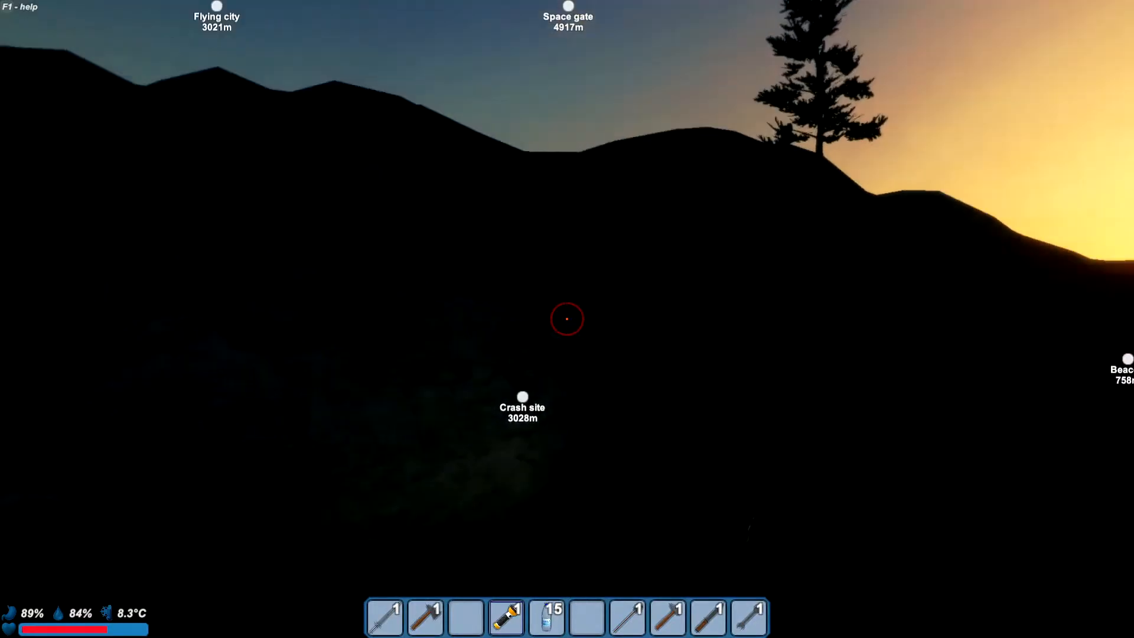
{"action": "mouse_move", "coordinate": [567, 318]}
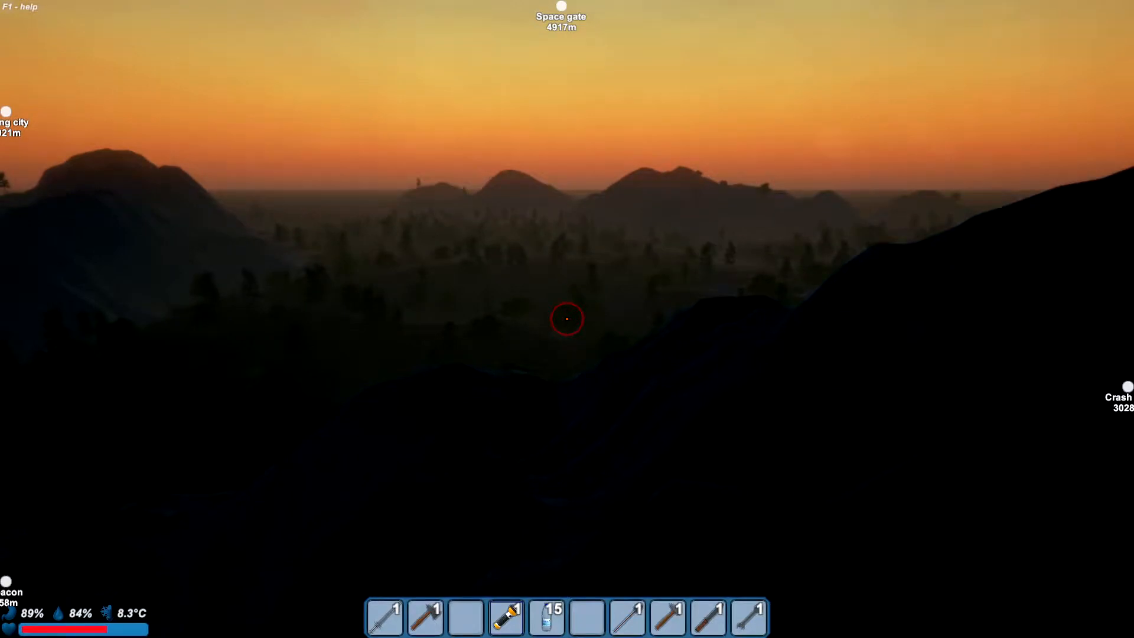
{"action": "mouse_move", "coordinate": [567, 317]}
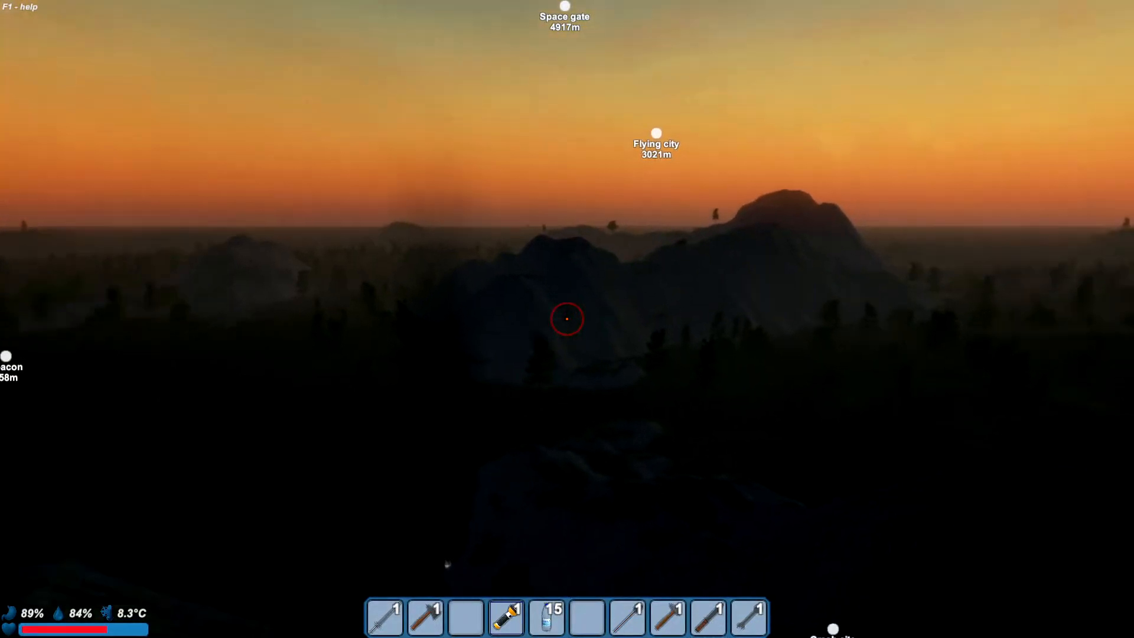
{"action": "mouse_move", "coordinate": [567, 319]}
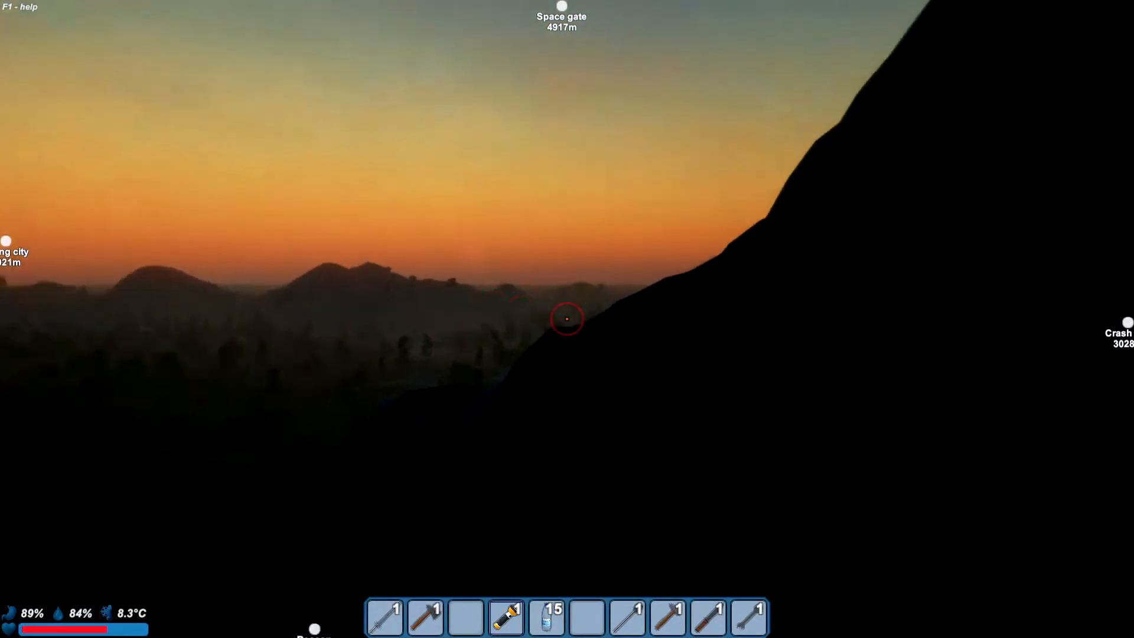
{"action": "mouse_move", "coordinate": [567, 319]}
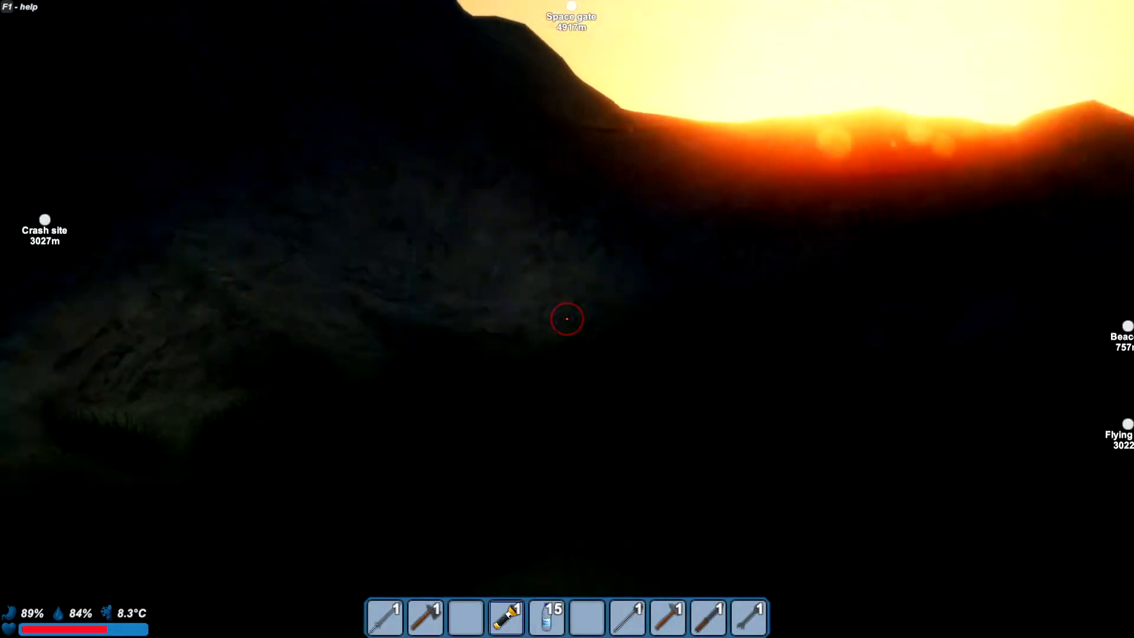
{"action": "mouse_move", "coordinate": [567, 319]}
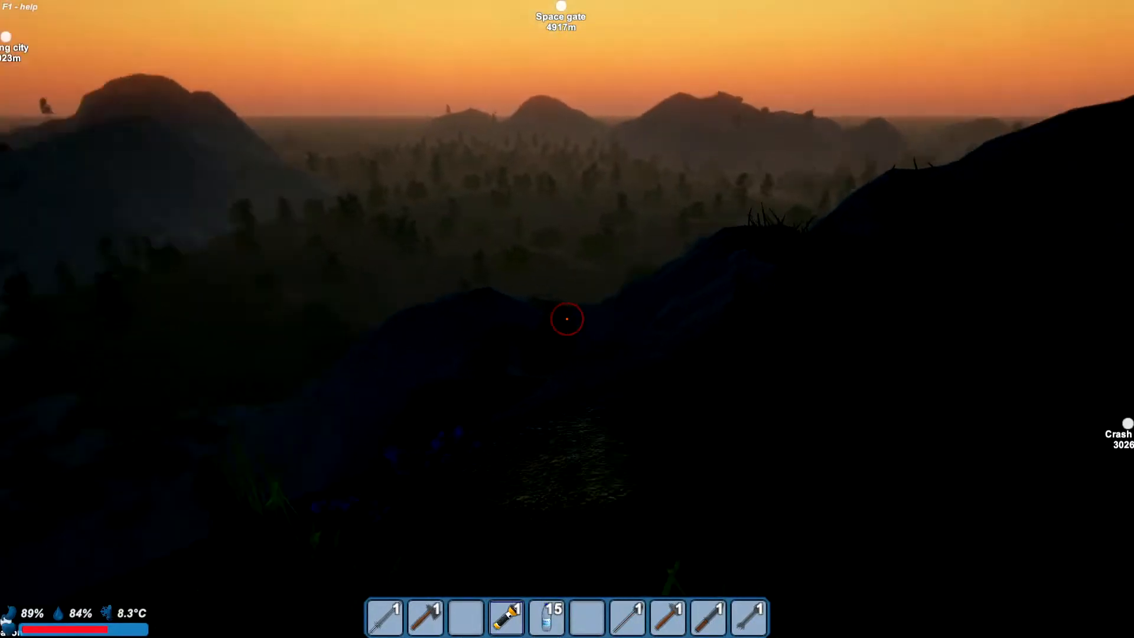
{"action": "mouse_move", "coordinate": [567, 318]}
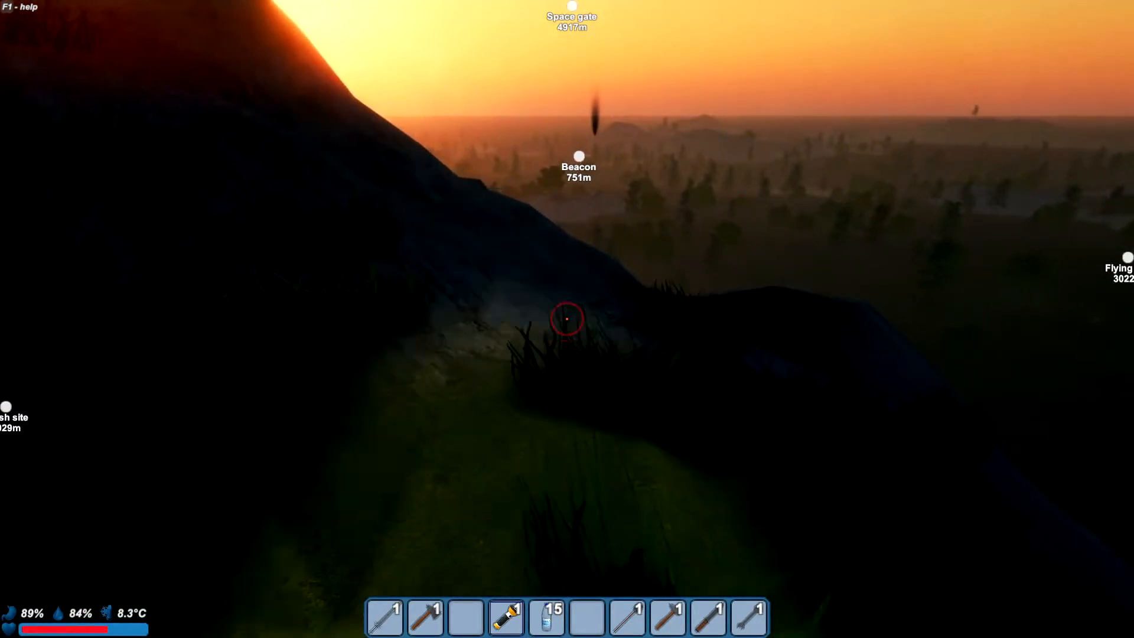
{"action": "mouse_move", "coordinate": [567, 318]}
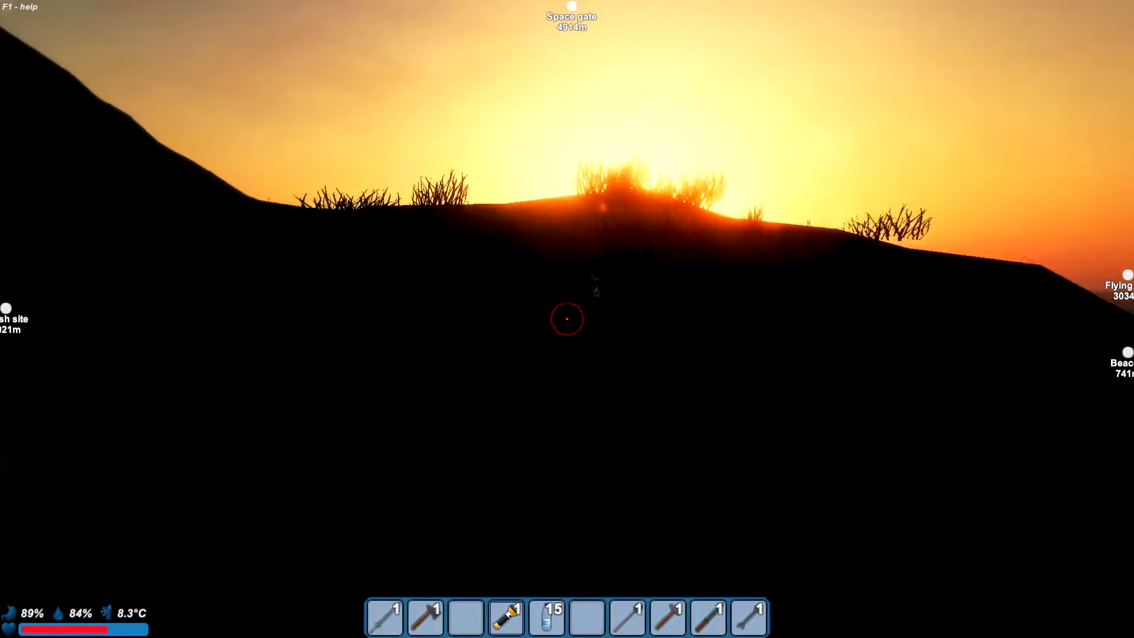
{"action": "mouse_move", "coordinate": [567, 318]}
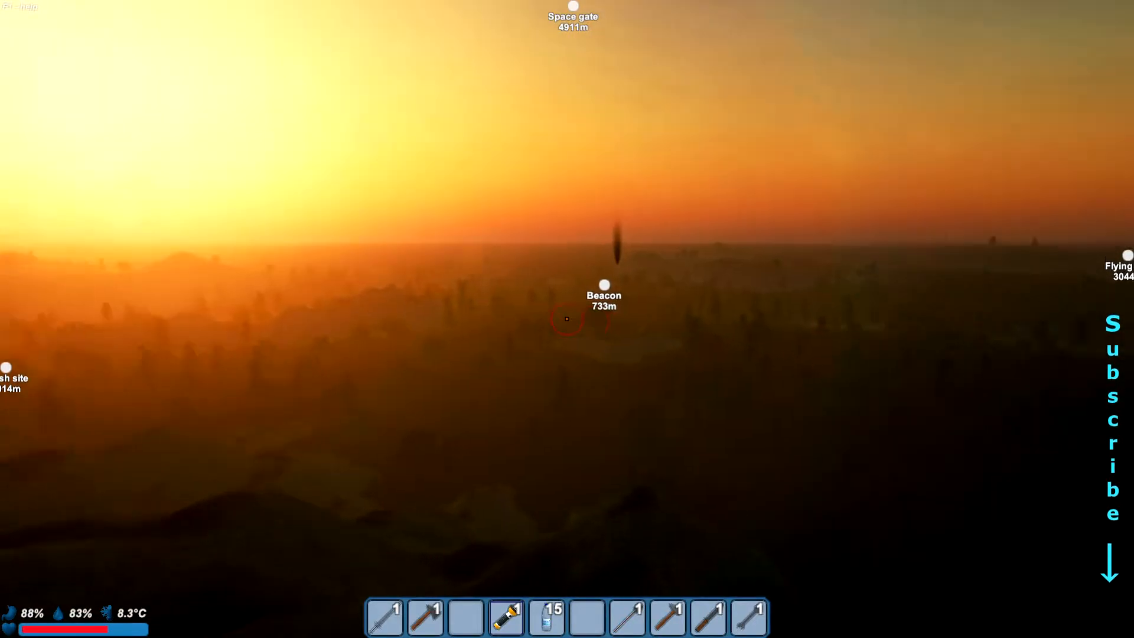
{"action": "mouse_move", "coordinate": [567, 319]}
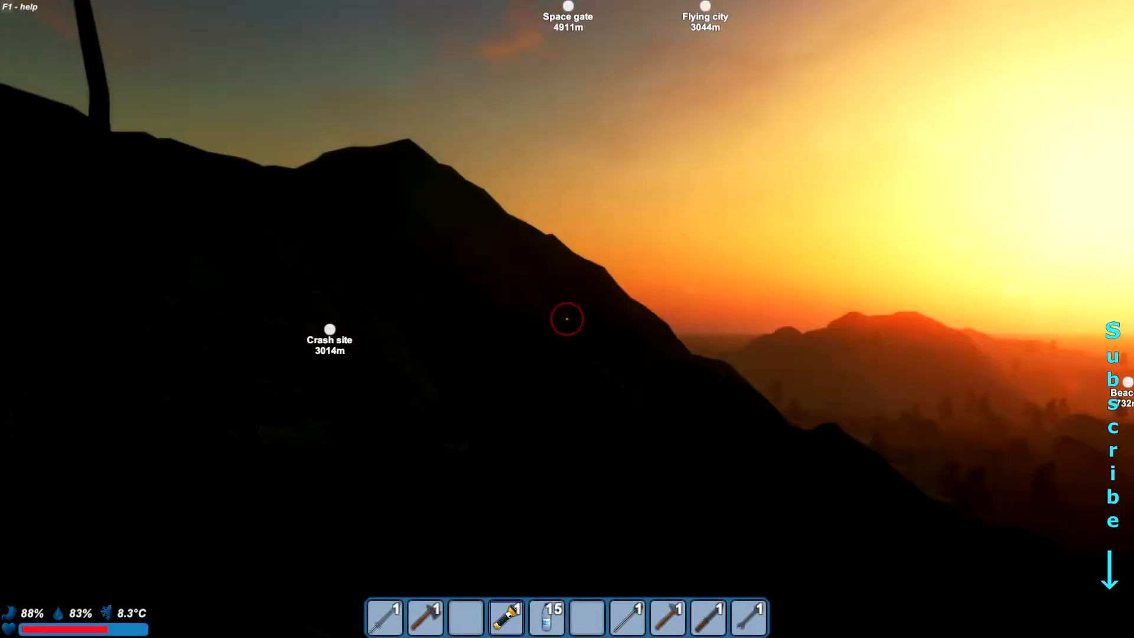
{"action": "mouse_move", "coordinate": [567, 319]}
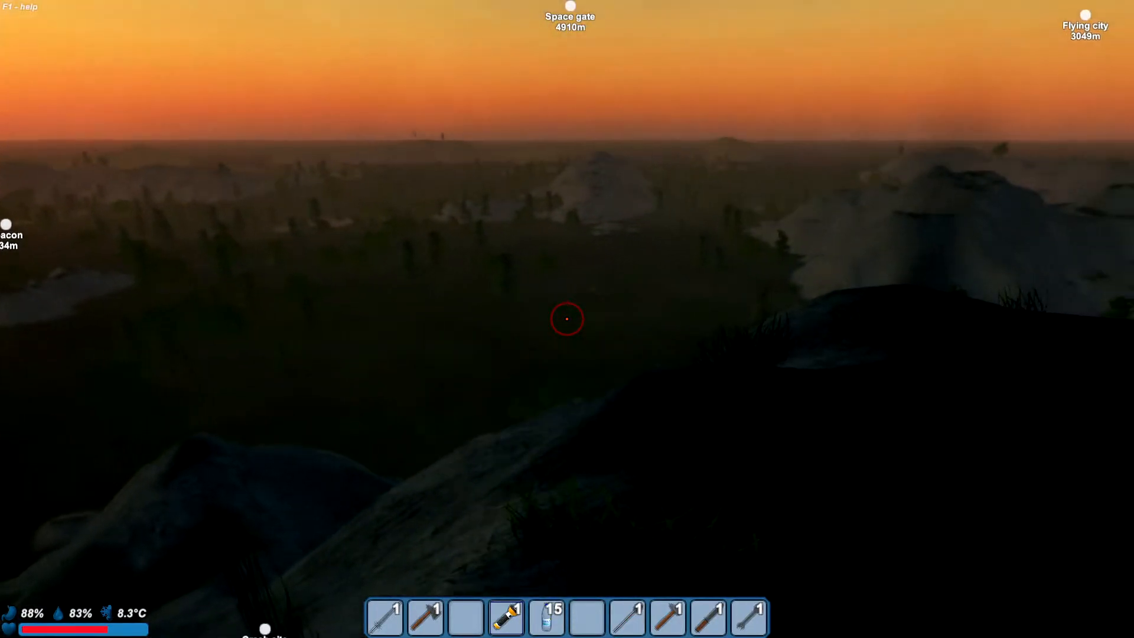
{"action": "mouse_move", "coordinate": [567, 319]}
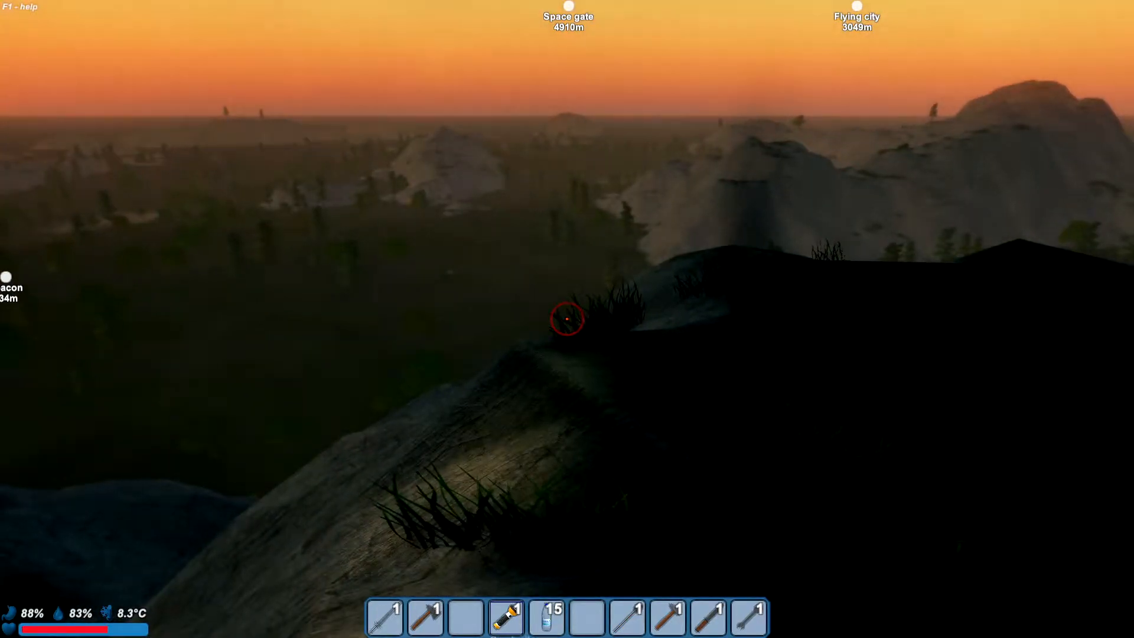
{"action": "mouse_move", "coordinate": [567, 317]}
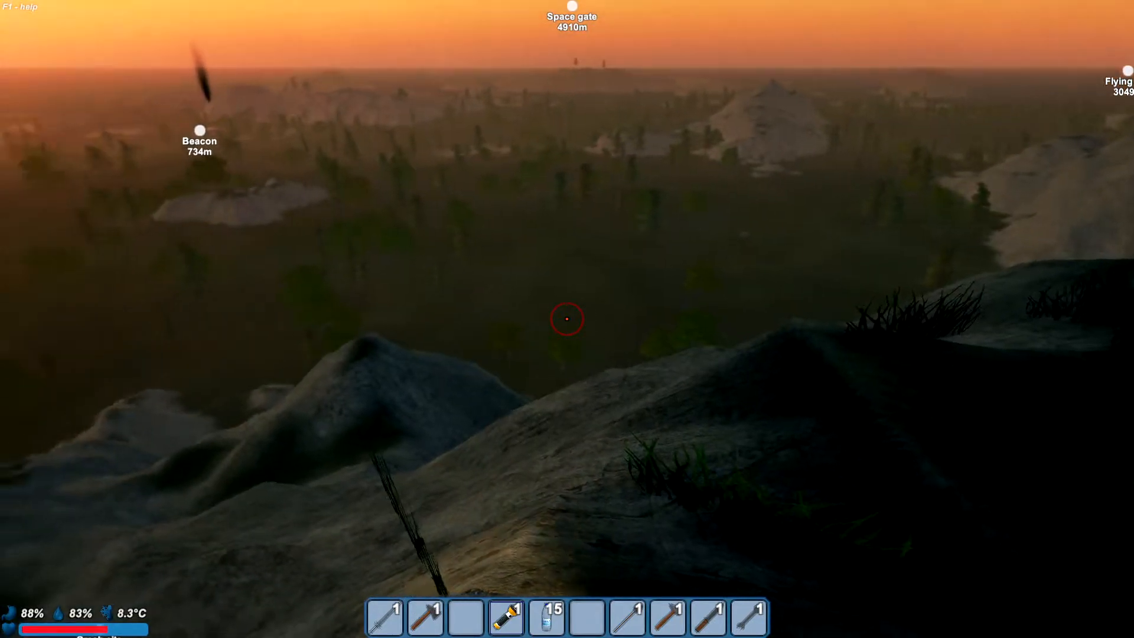
{"action": "mouse_move", "coordinate": [567, 319]}
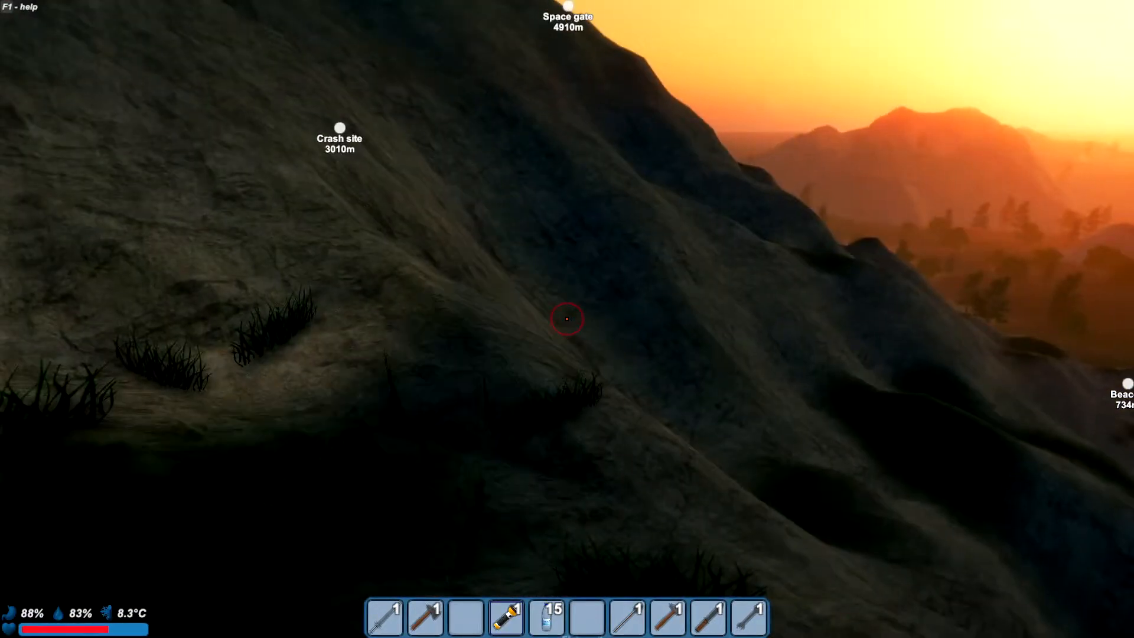
{"action": "mouse_move", "coordinate": [567, 318]}
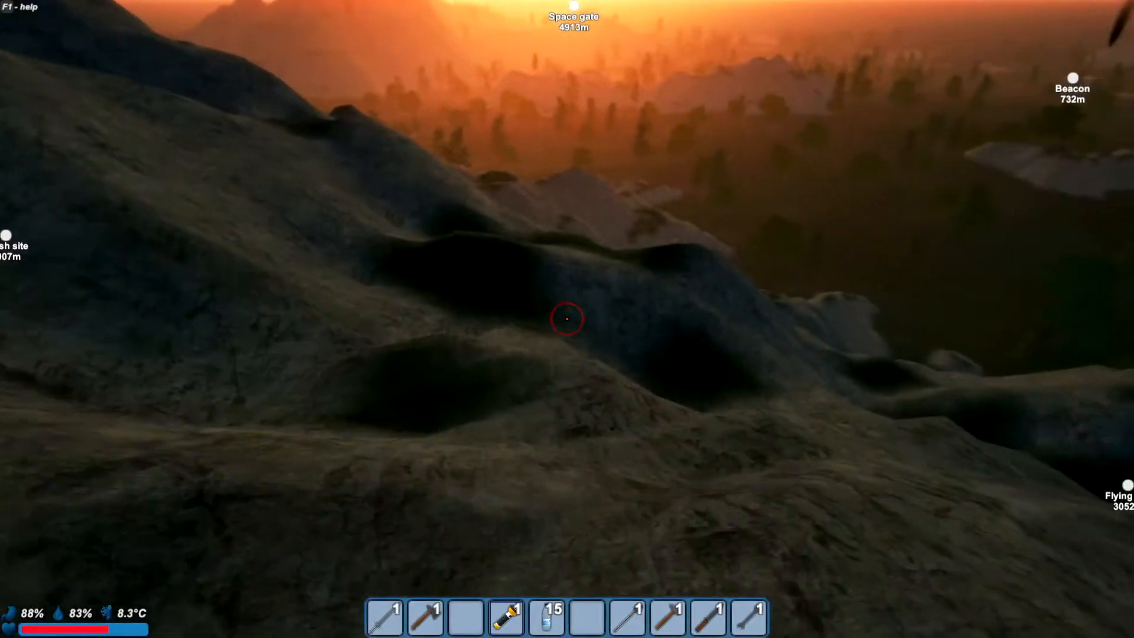
{"action": "mouse_move", "coordinate": [567, 319]}
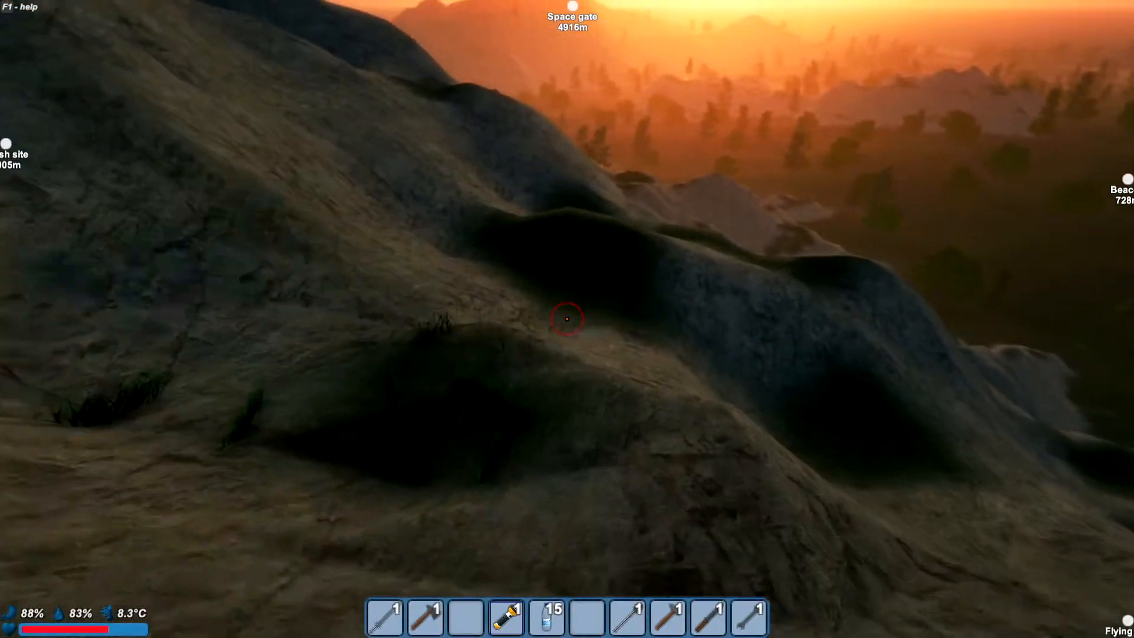
{"action": "mouse_move", "coordinate": [567, 318]}
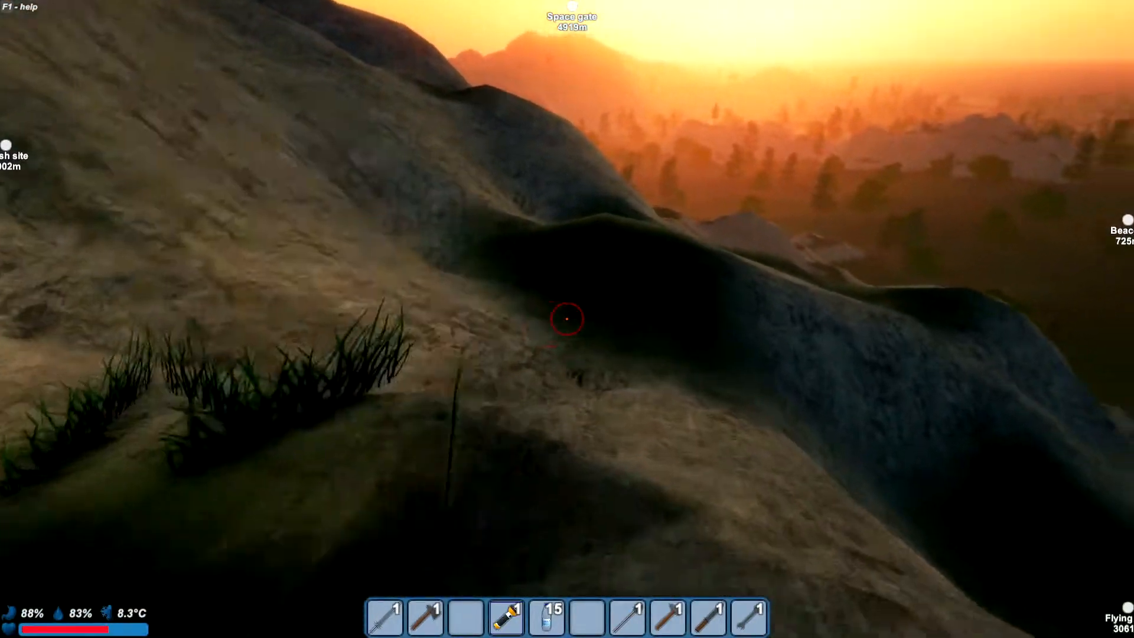
{"action": "mouse_move", "coordinate": [567, 318]}
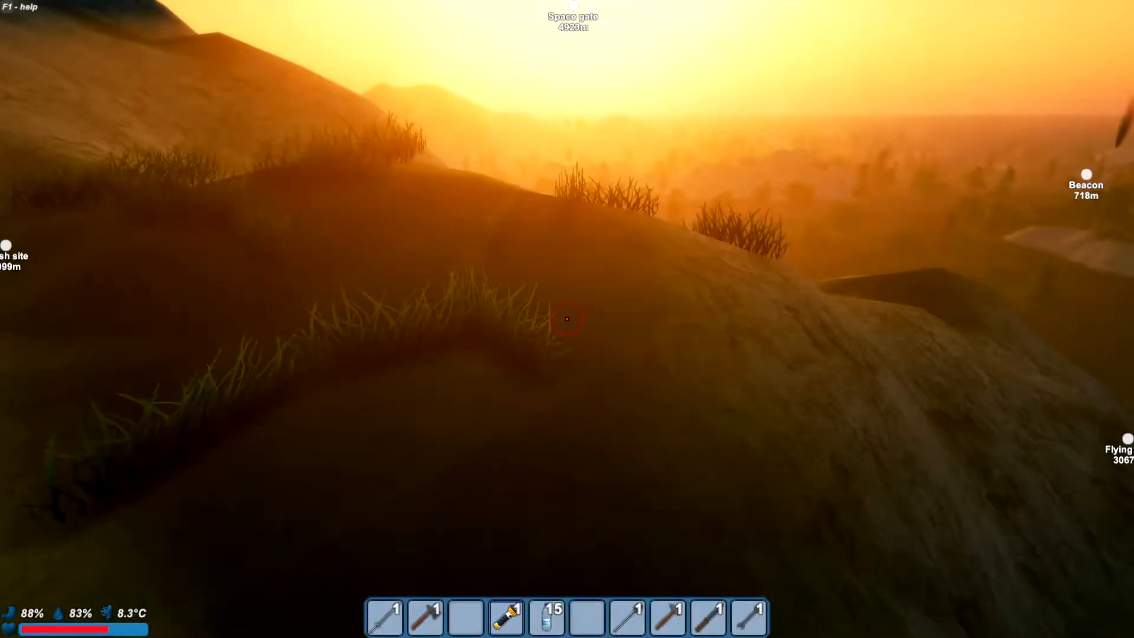
{"action": "mouse_move", "coordinate": [567, 319]}
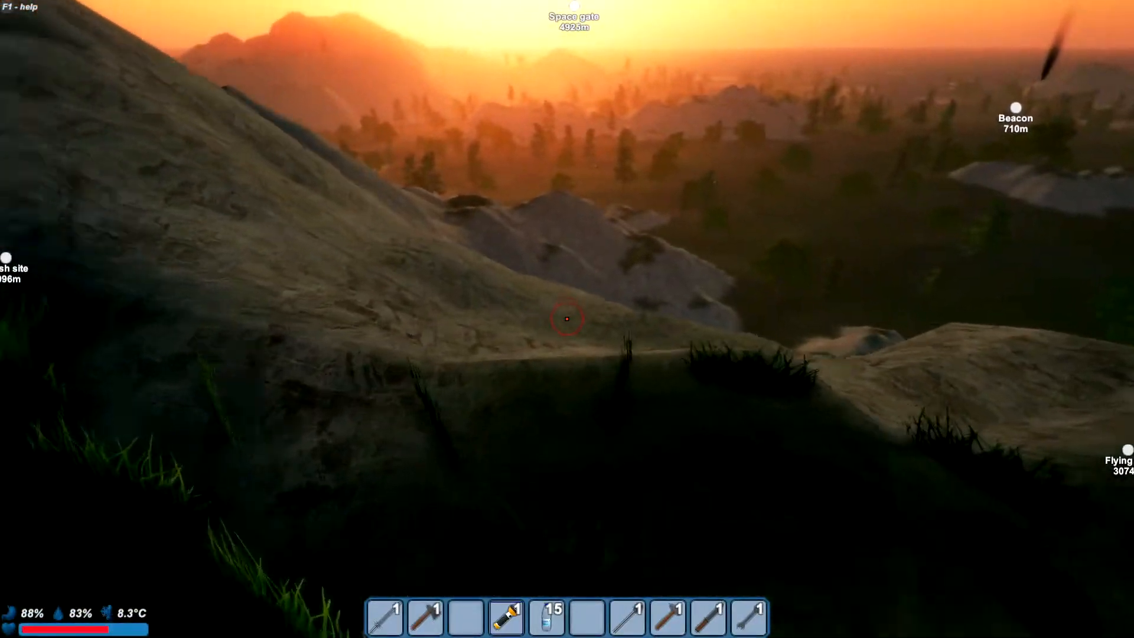
{"action": "mouse_move", "coordinate": [567, 318]}
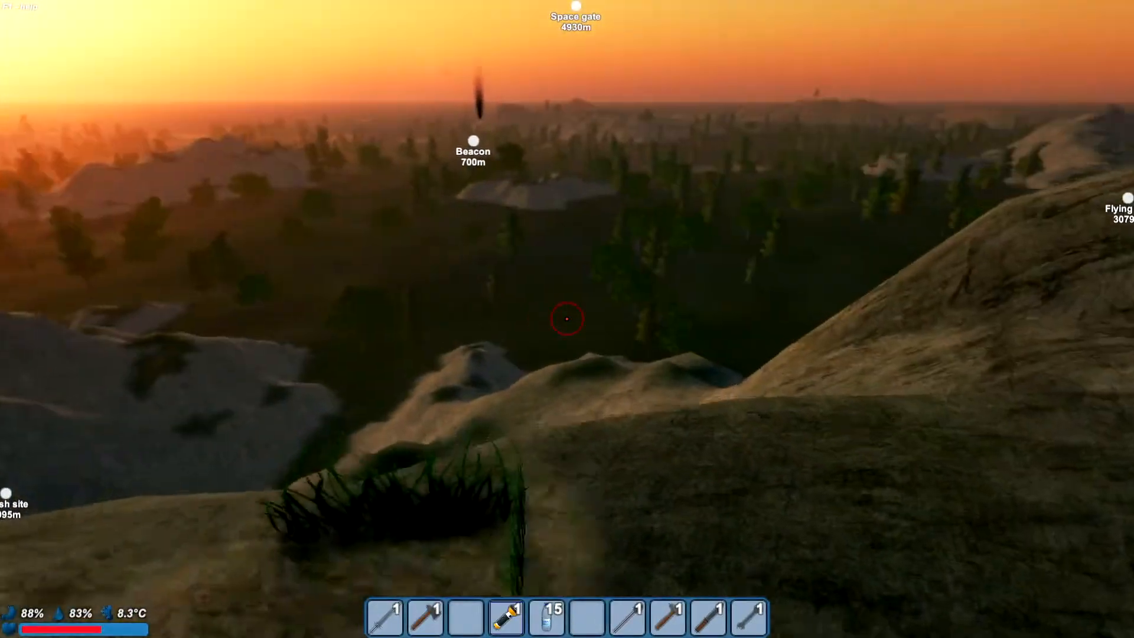
{"action": "mouse_move", "coordinate": [567, 319]}
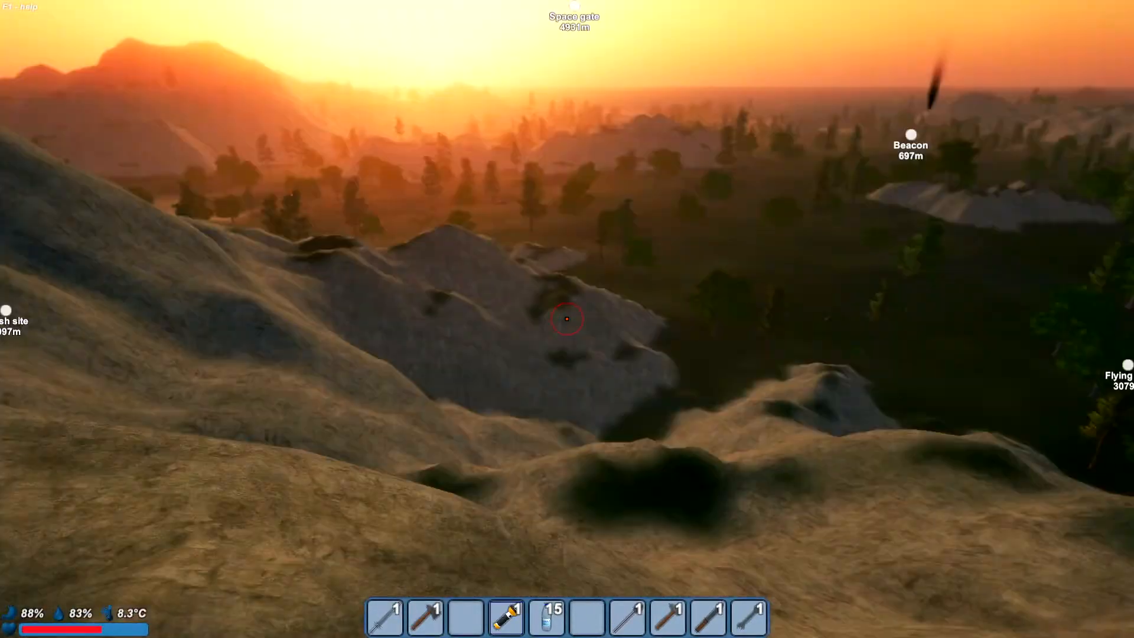
{"action": "mouse_move", "coordinate": [567, 319]}
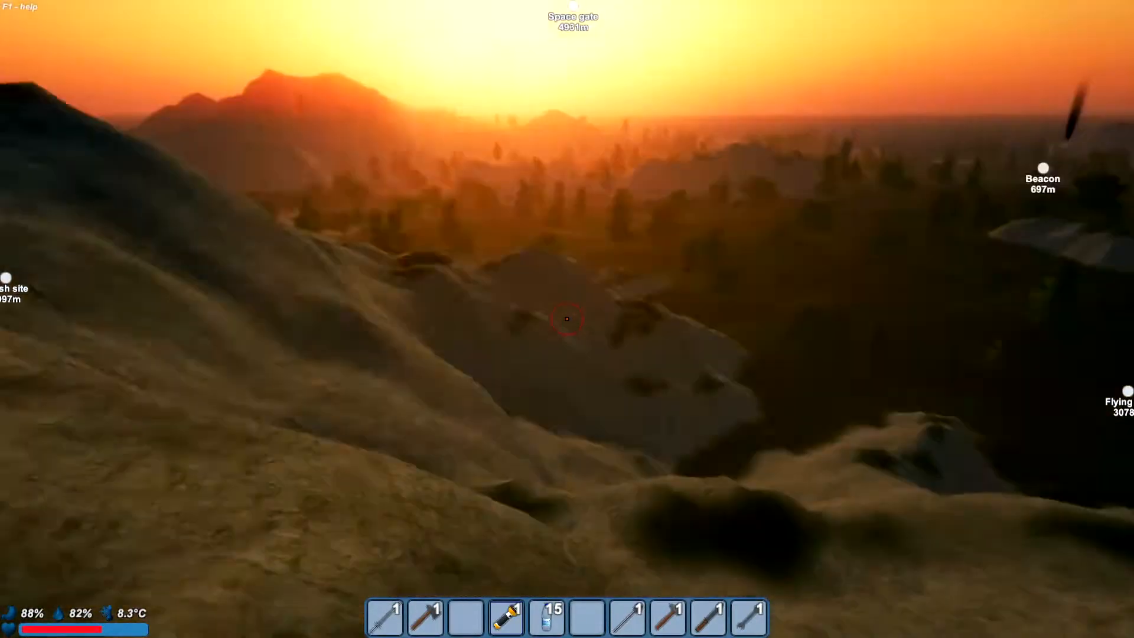
{"action": "mouse_move", "coordinate": [567, 319]}
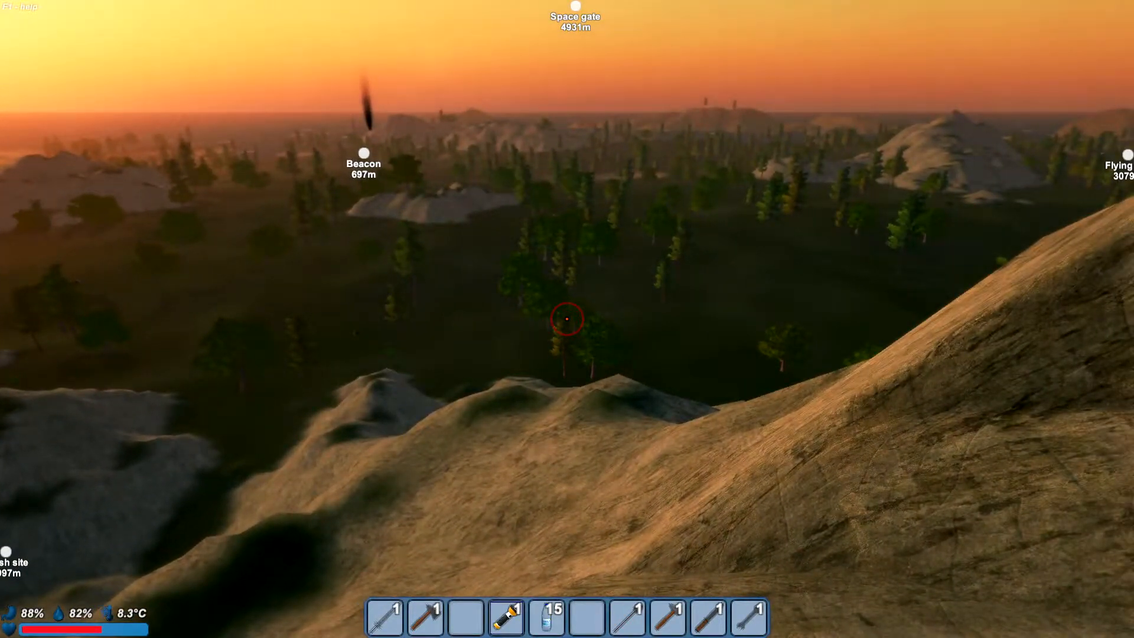
{"action": "mouse_move", "coordinate": [567, 318]}
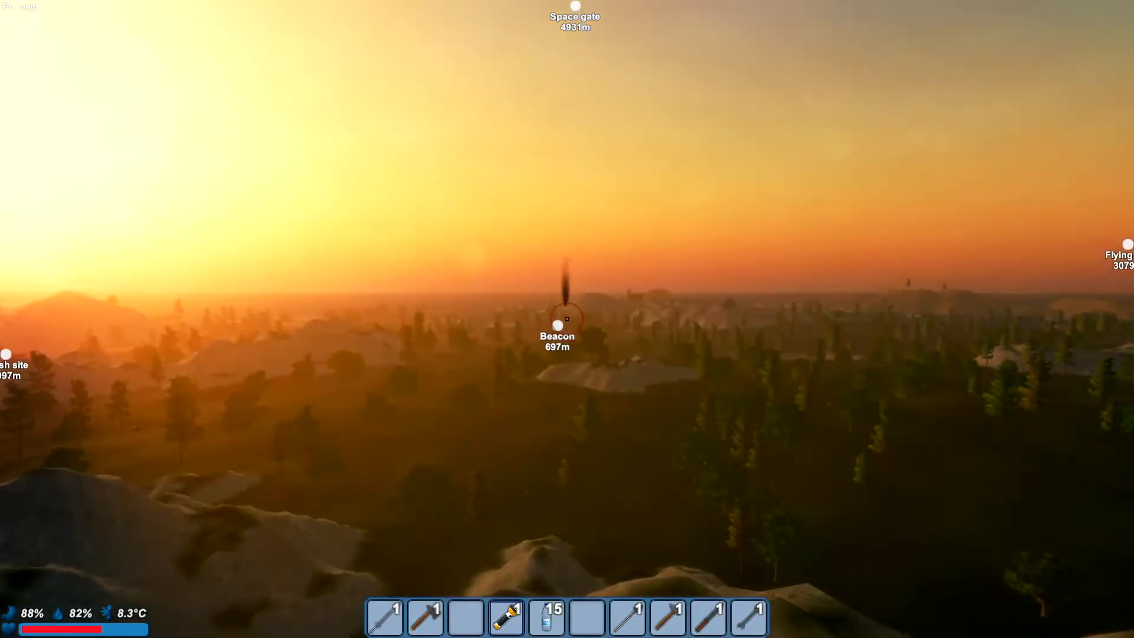
{"action": "mouse_move", "coordinate": [564, 318]}
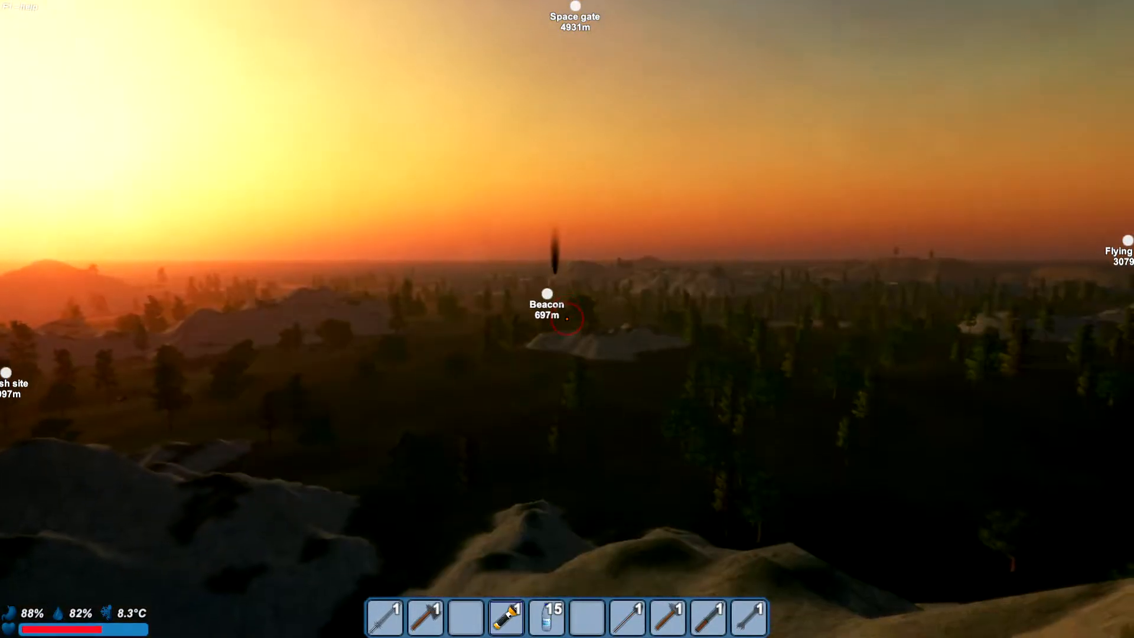
{"action": "mouse_move", "coordinate": [567, 319]}
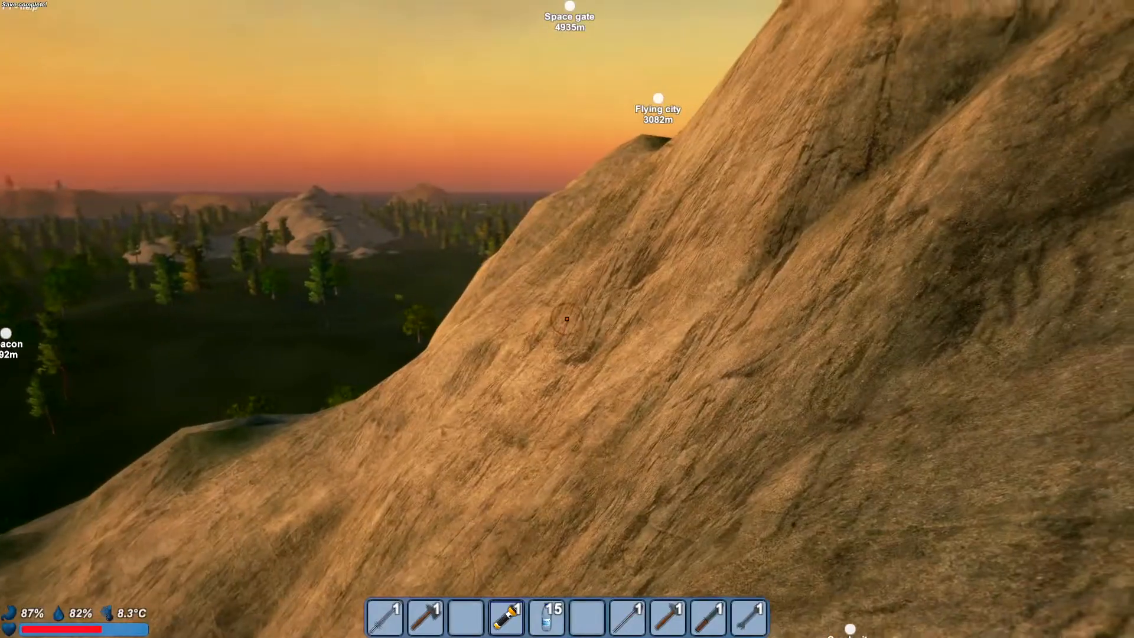
{"action": "mouse_move", "coordinate": [567, 318]}
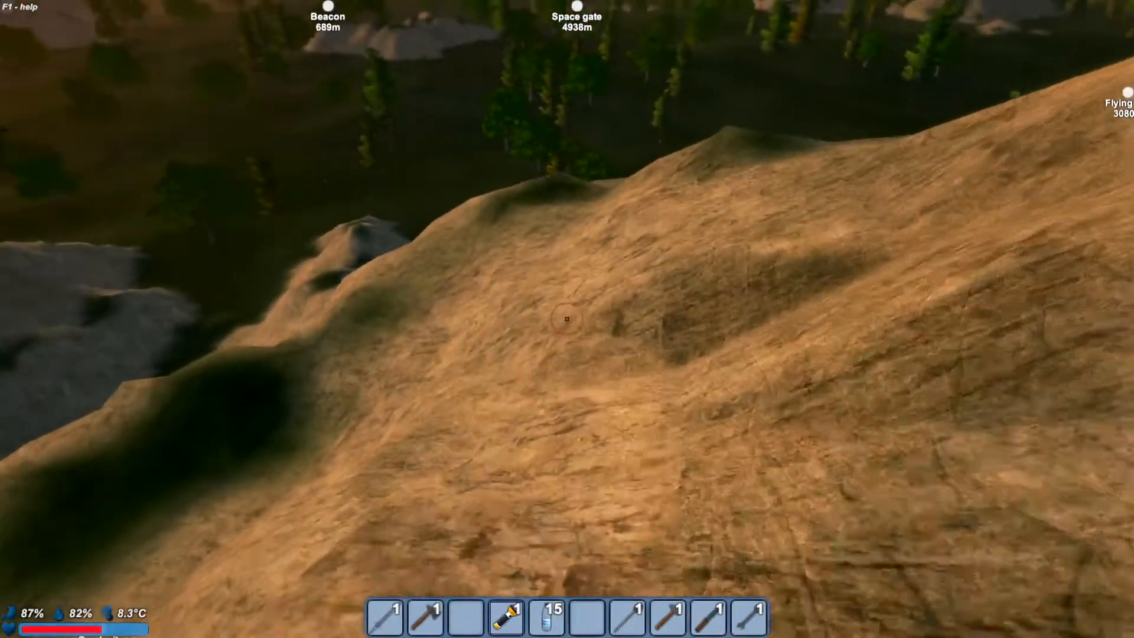
{"action": "mouse_move", "coordinate": [567, 319]}
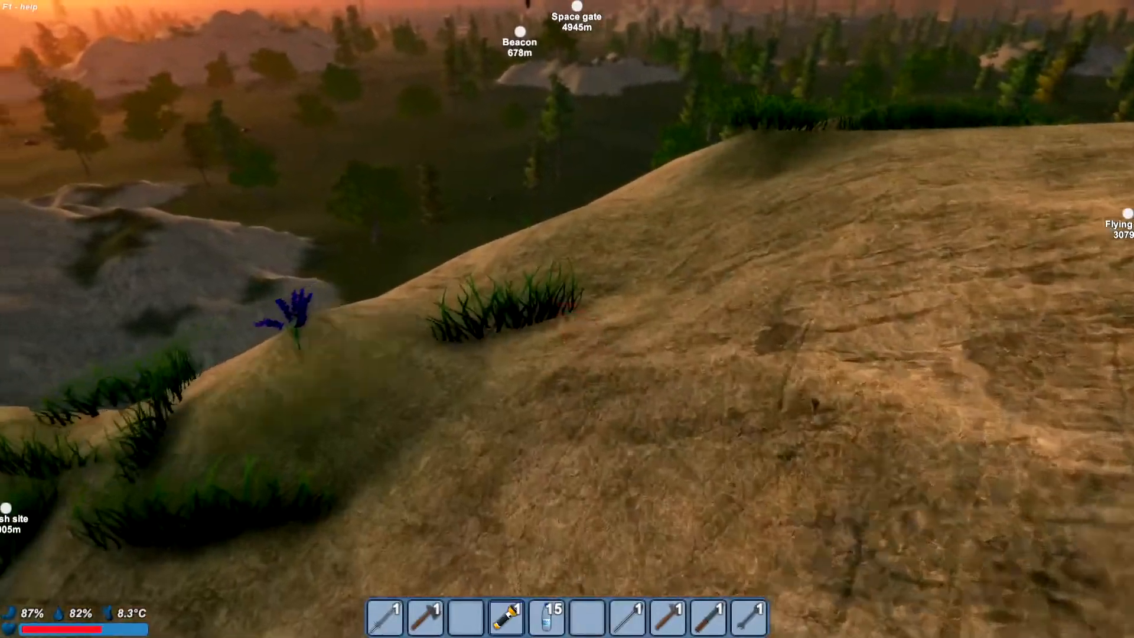
{"action": "mouse_move", "coordinate": [567, 319]}
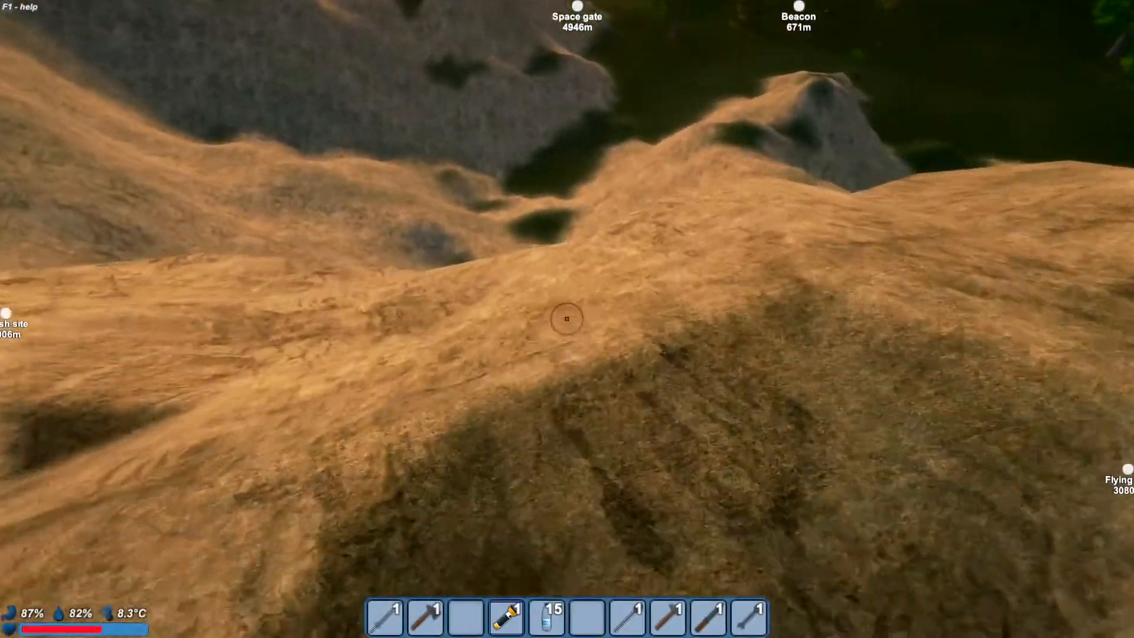
{"action": "mouse_move", "coordinate": [567, 319]}
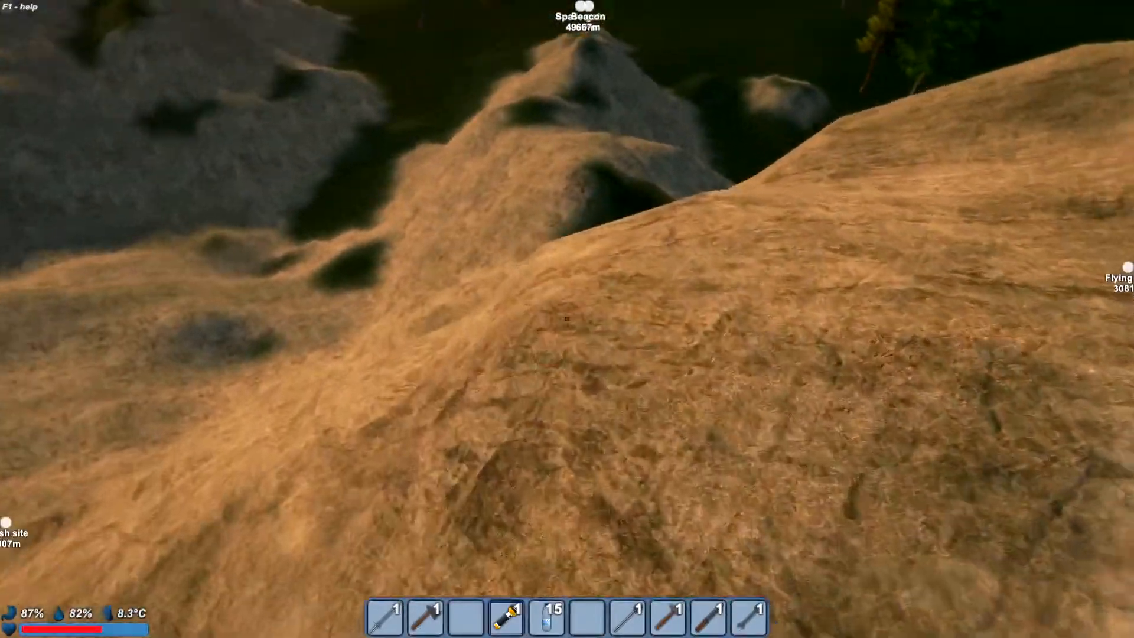
{"action": "mouse_move", "coordinate": [567, 319]}
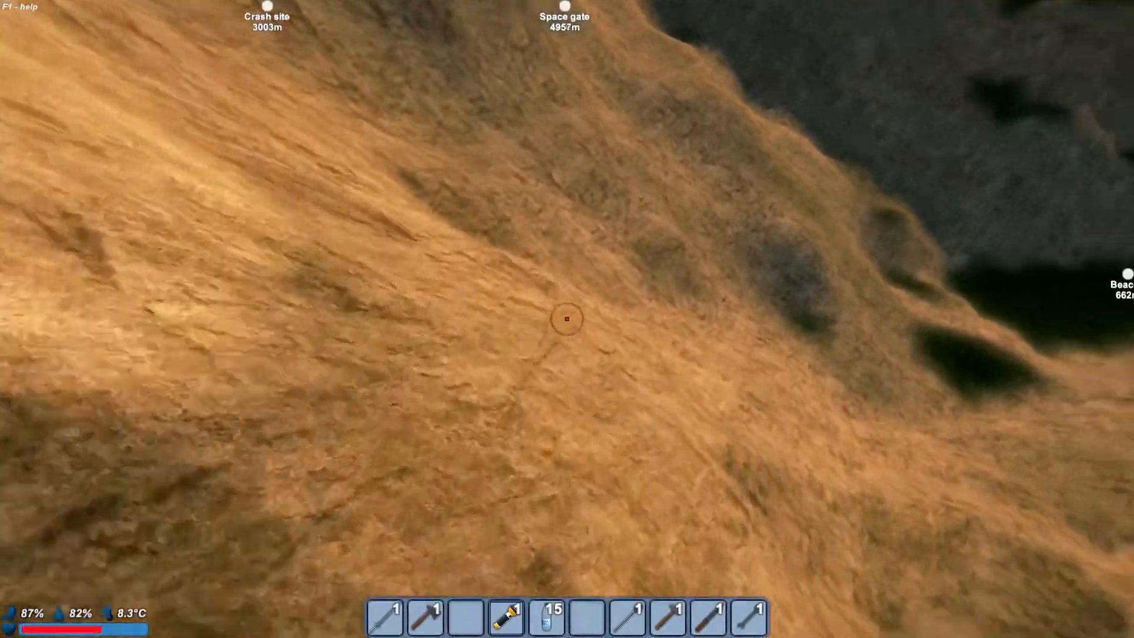
{"action": "mouse_move", "coordinate": [567, 319]}
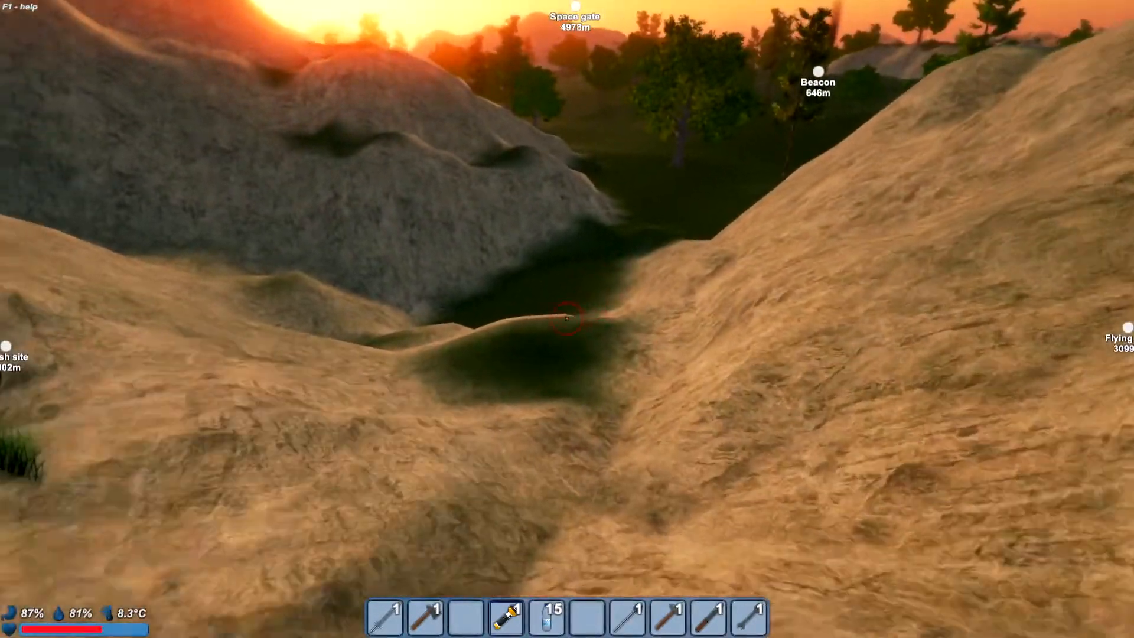
{"action": "mouse_move", "coordinate": [567, 318]}
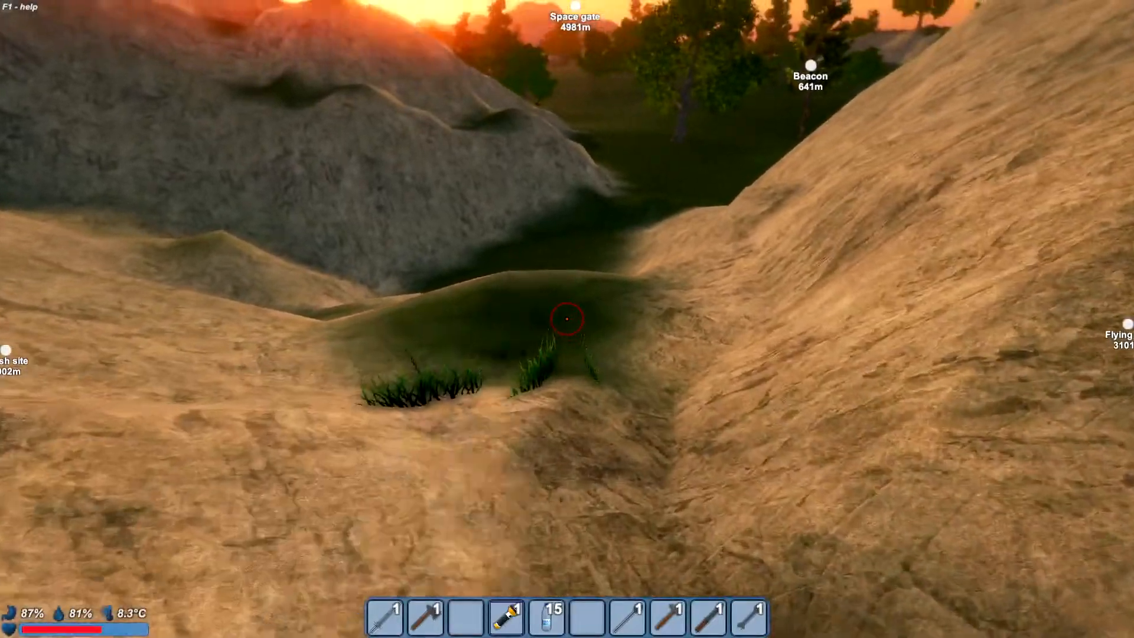